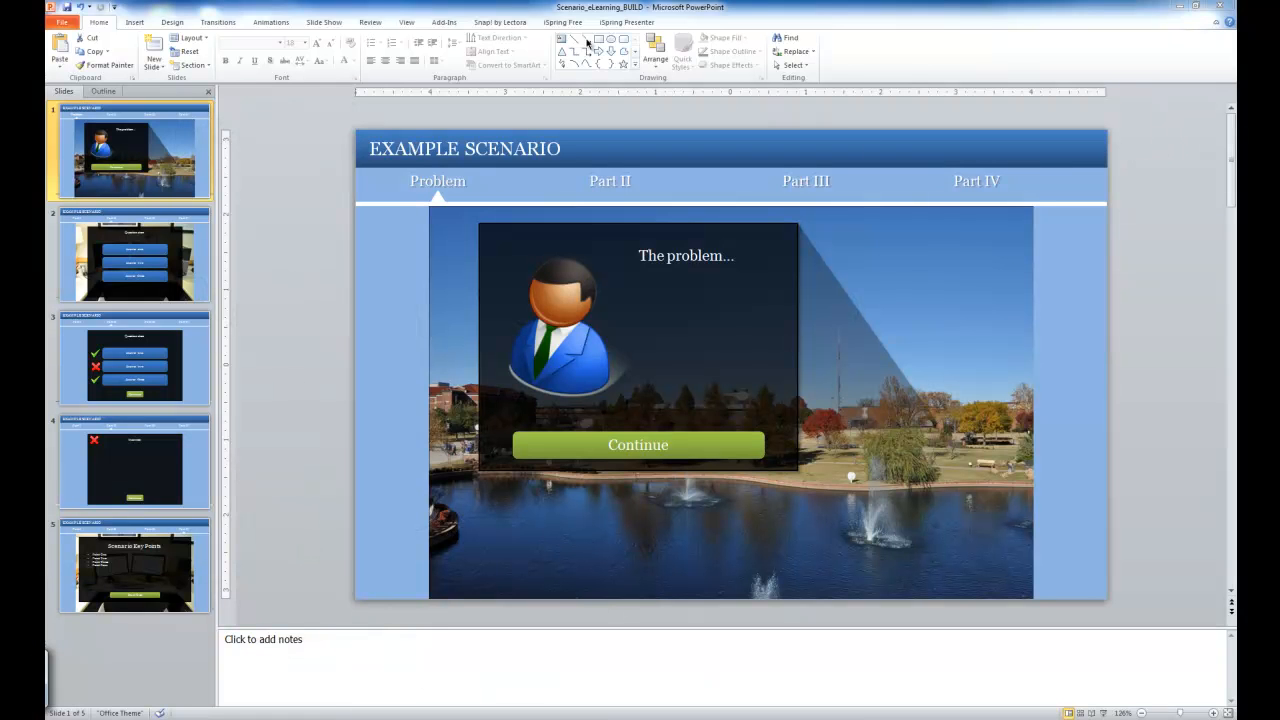
Step: Show the iSpring Free ribbon with its Publish and Quick Publish tools
click(564, 22)
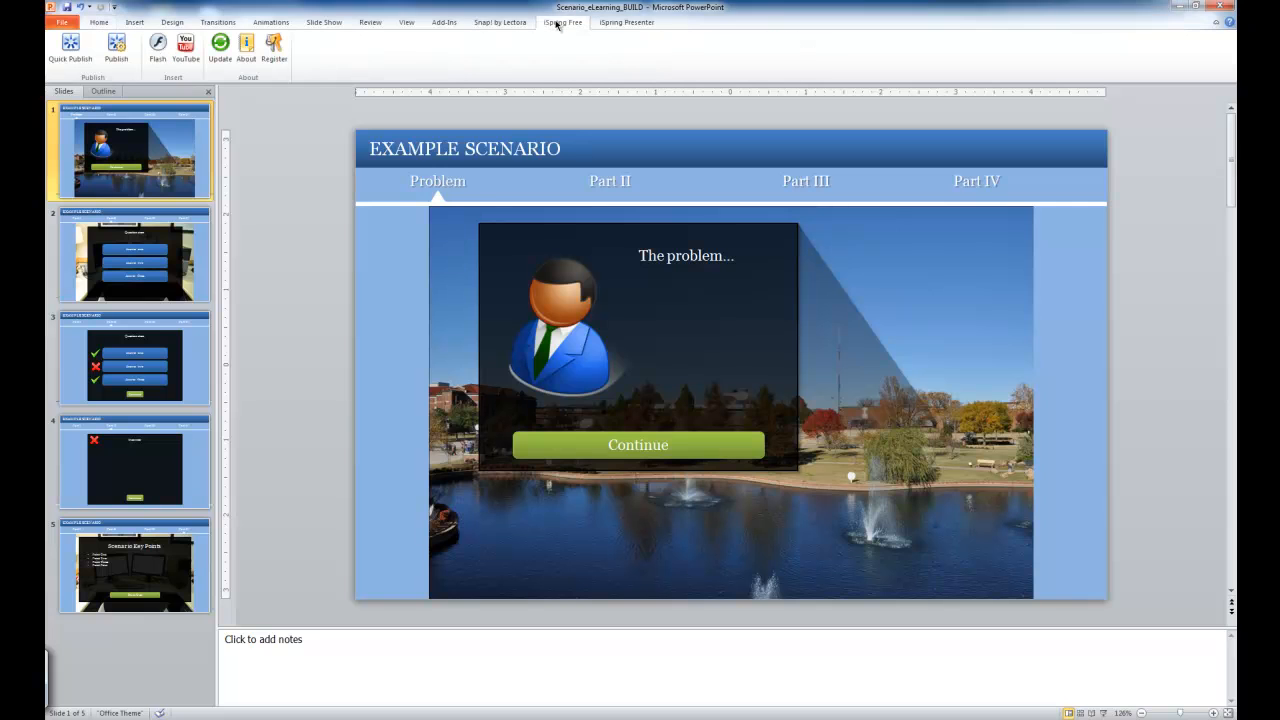
mouse_move(572, 62)
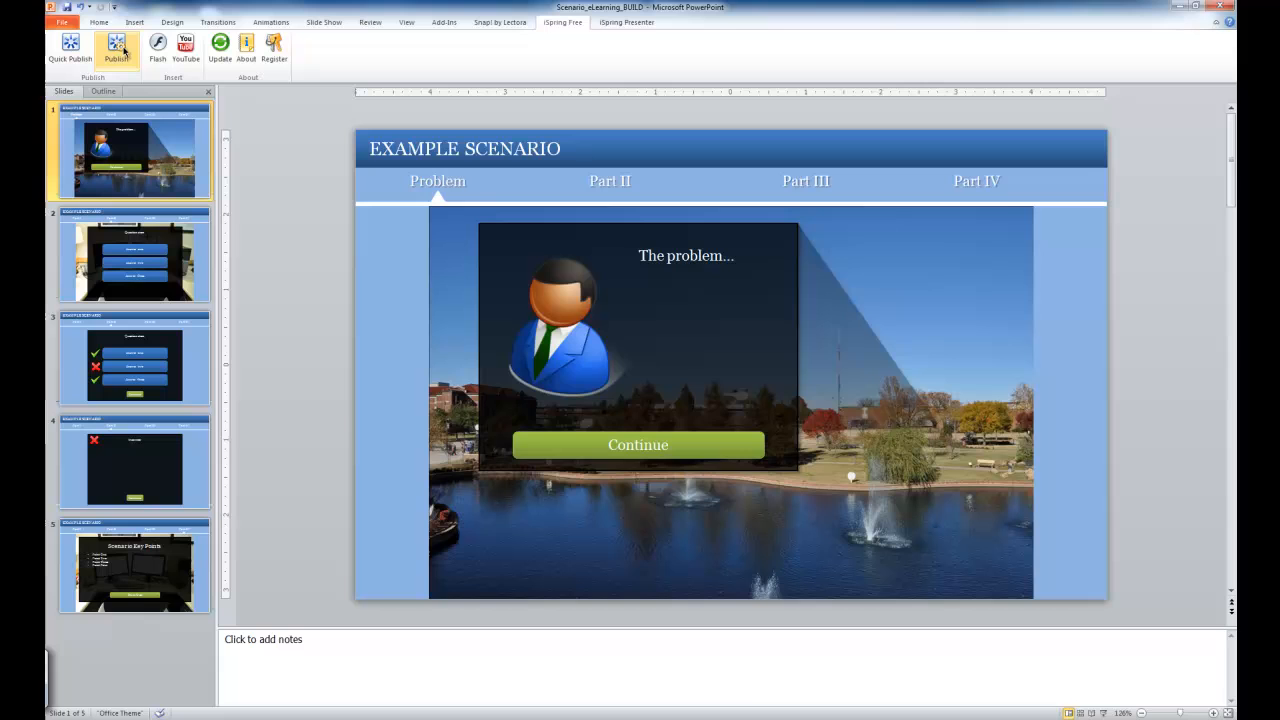
Step: Review the Publish to Flash settings: title PPT_Scenario_v01, all slides, local Presentations folder destination
click(116, 46)
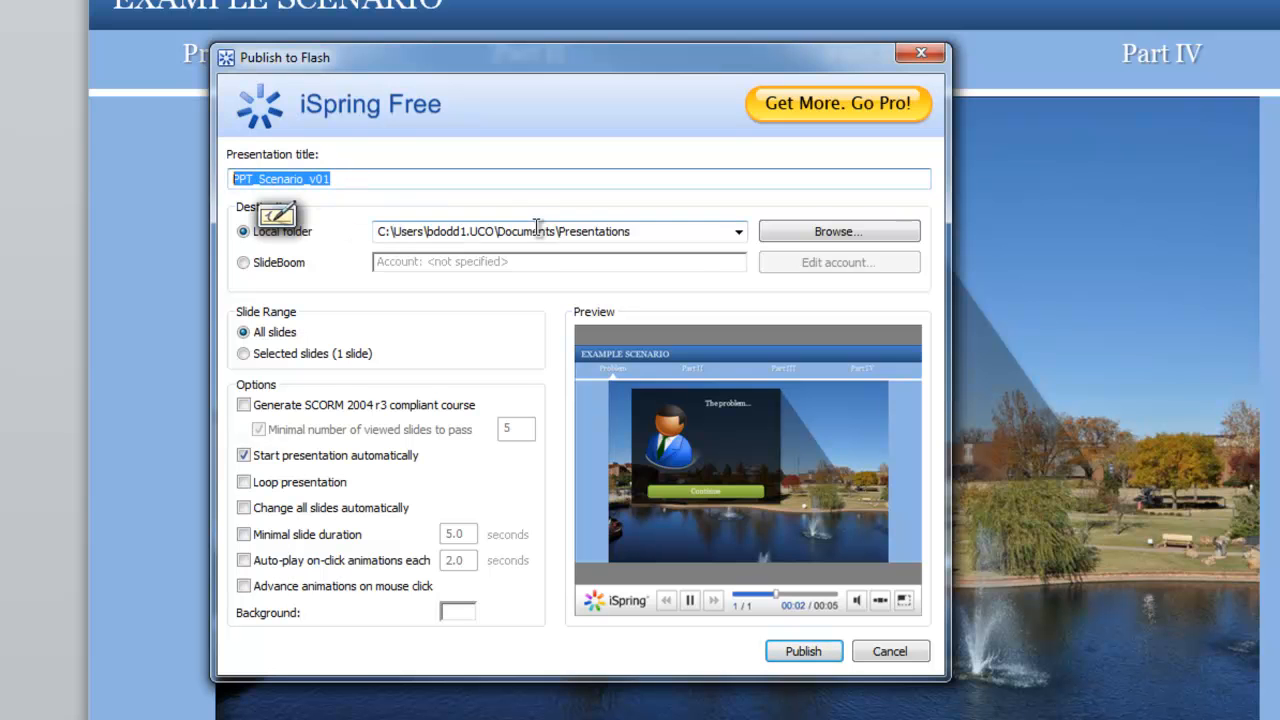
click(556, 232)
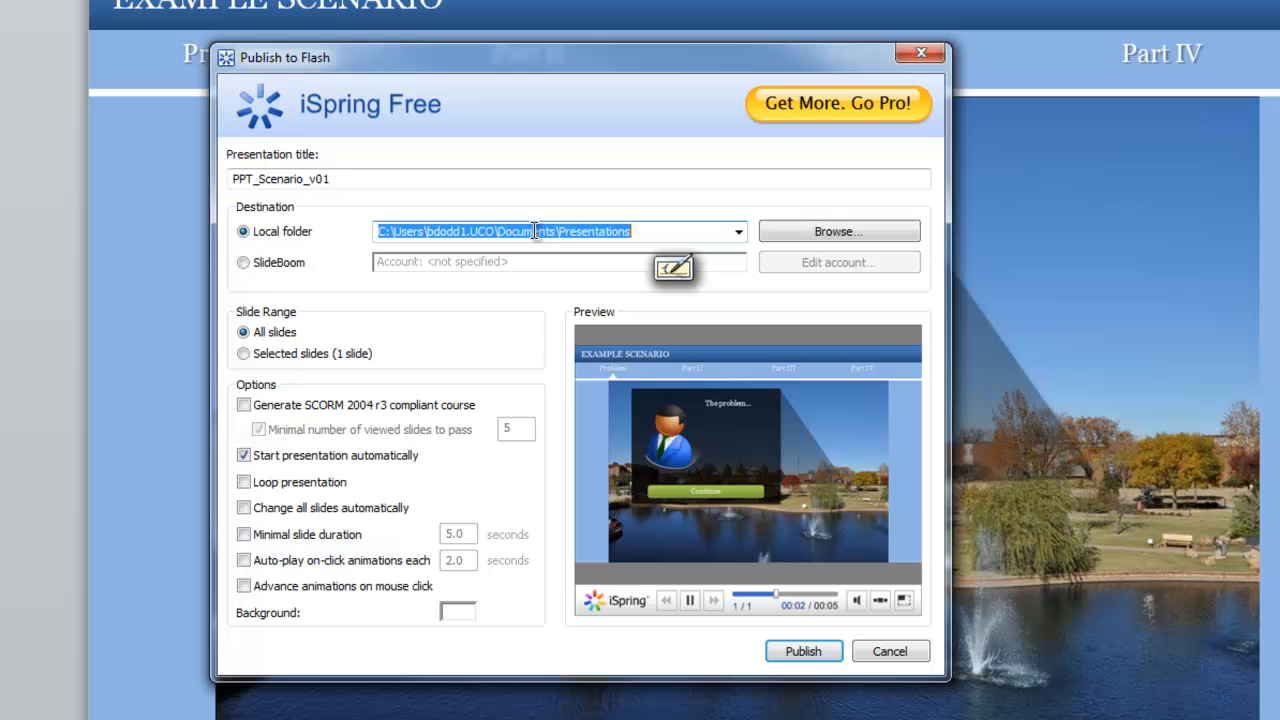
mouse_move(540, 228)
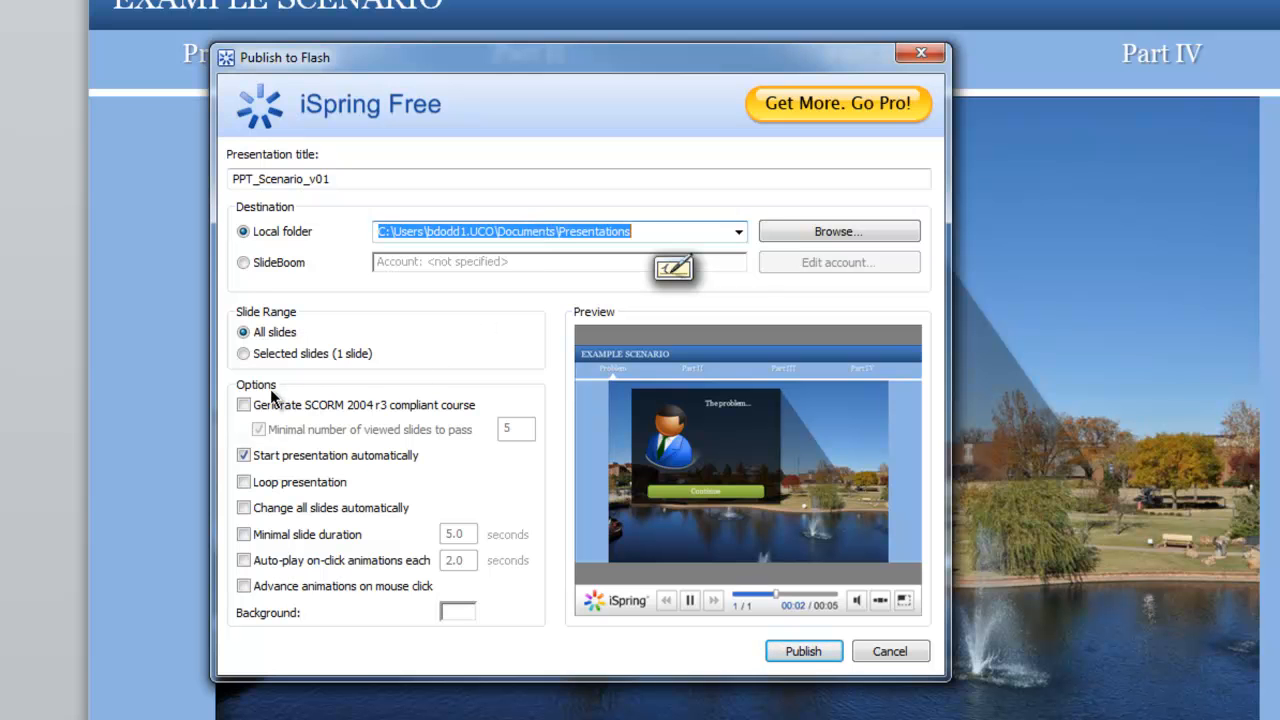
mouse_move(270, 532)
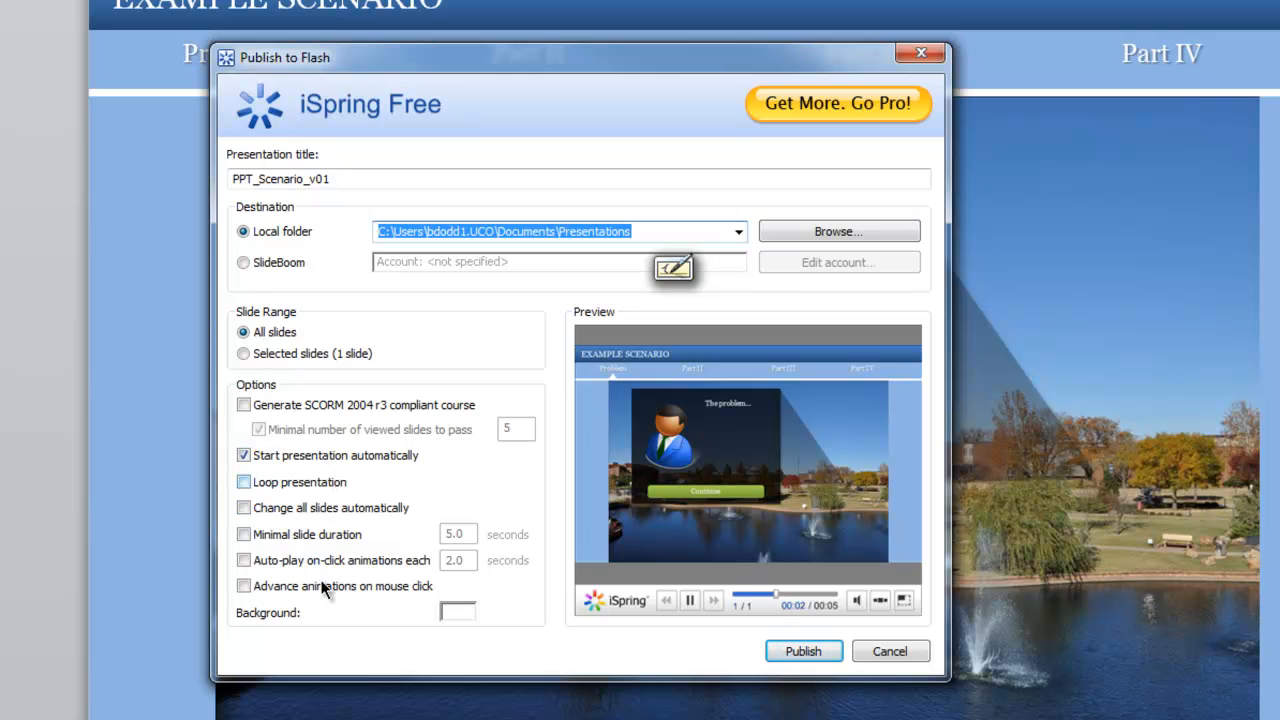
mouse_move(256, 620)
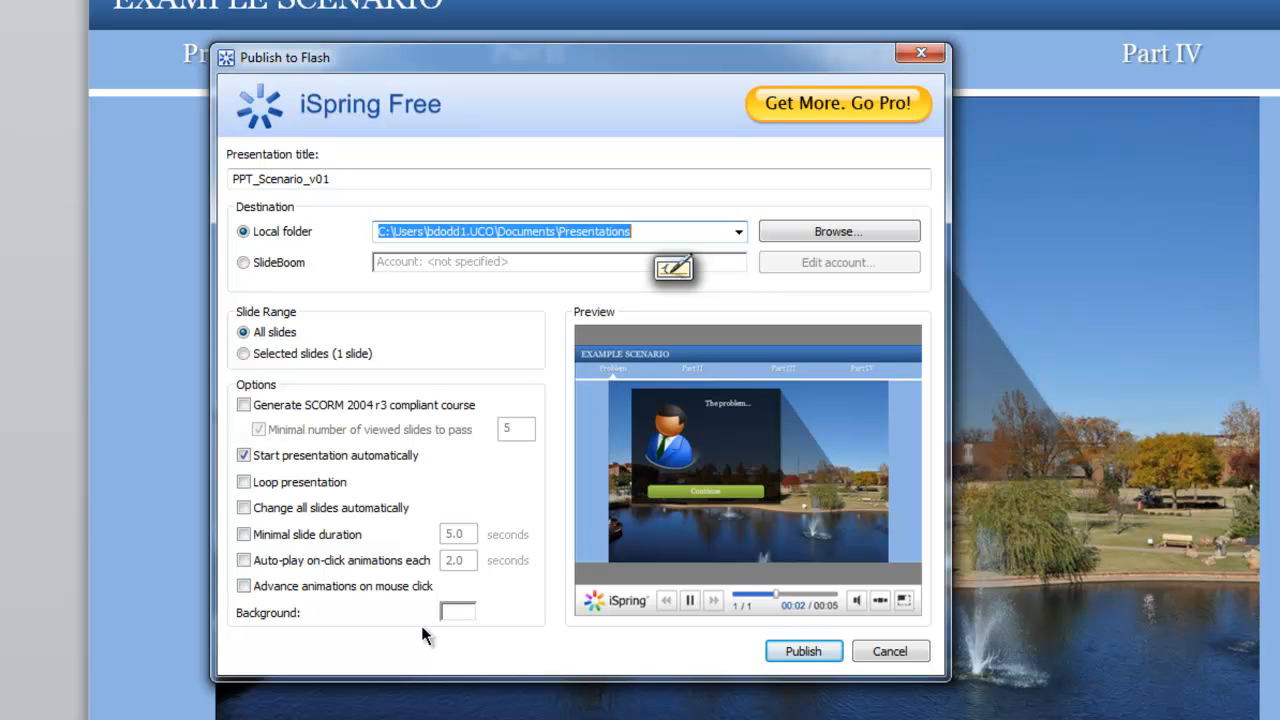
mouse_move(698, 648)
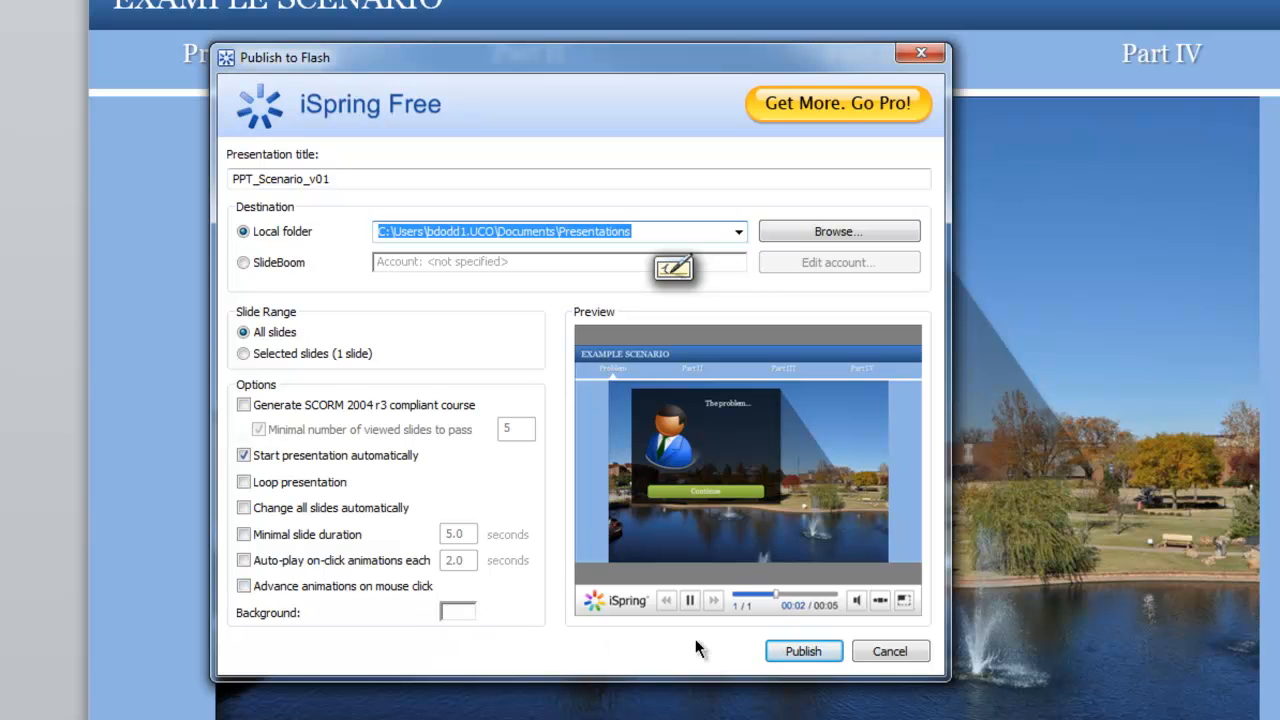
Step: Publish to Flash, overwriting the existing files in the PPT_Scenario_v01 output folder
click(804, 652)
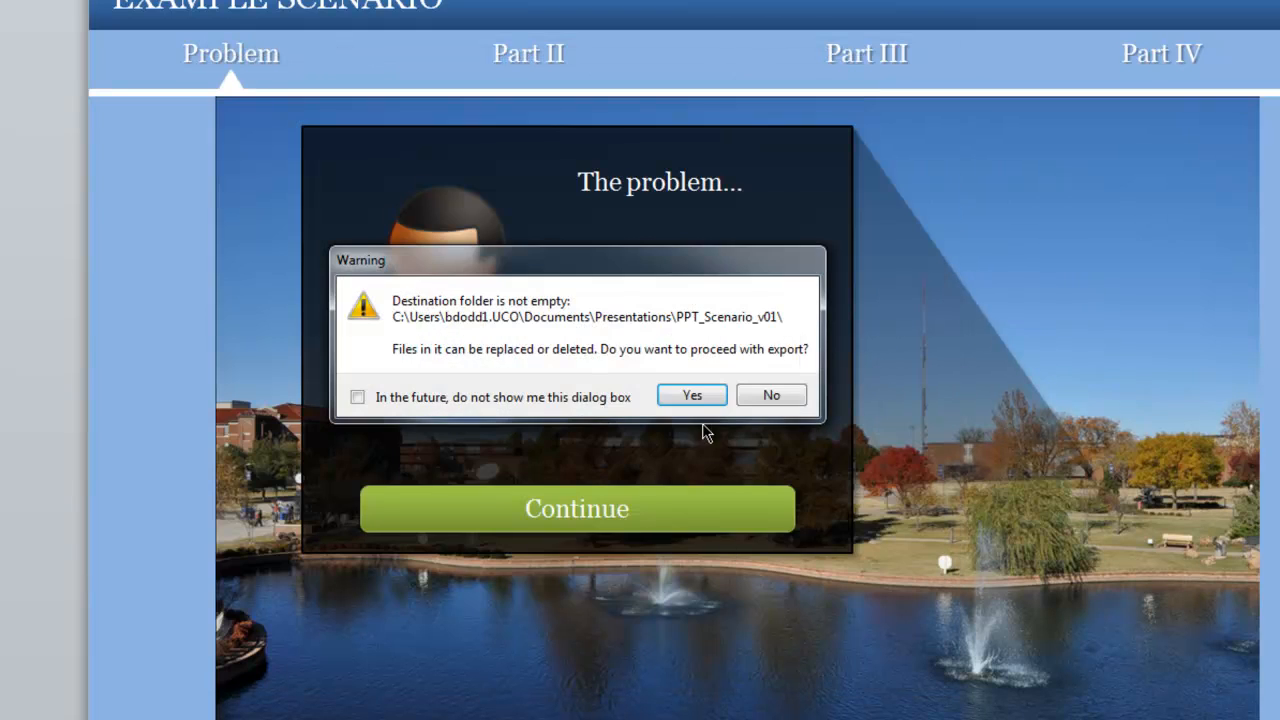
click(692, 394)
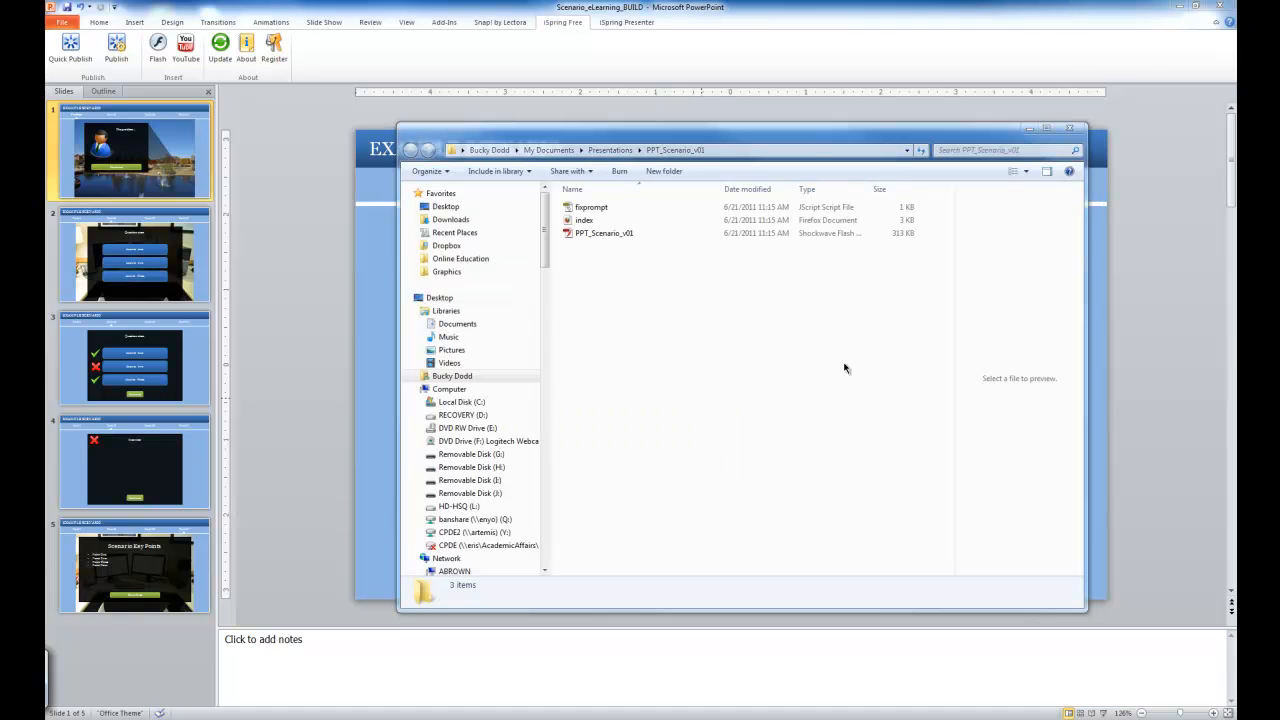
Step: Play the published PPT_Scenario_v01 Shockwave Flash file in Adobe Flash Player
click(604, 232)
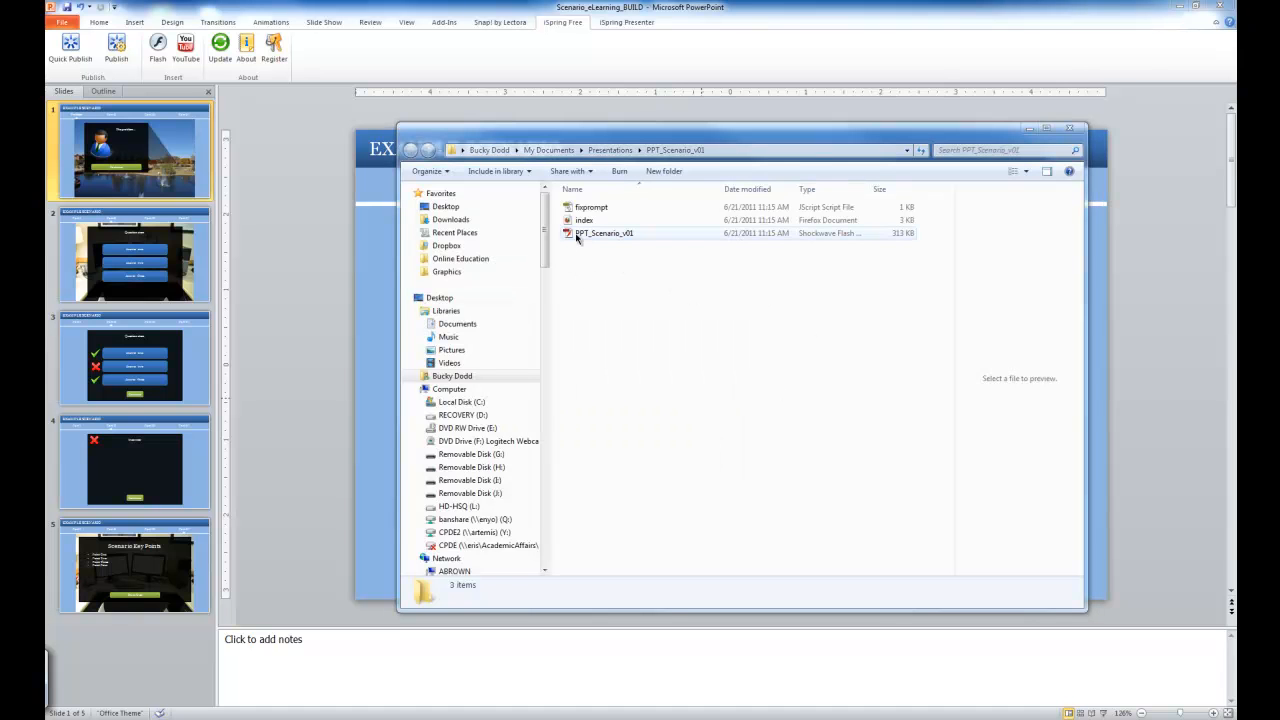
double_click(604, 232)
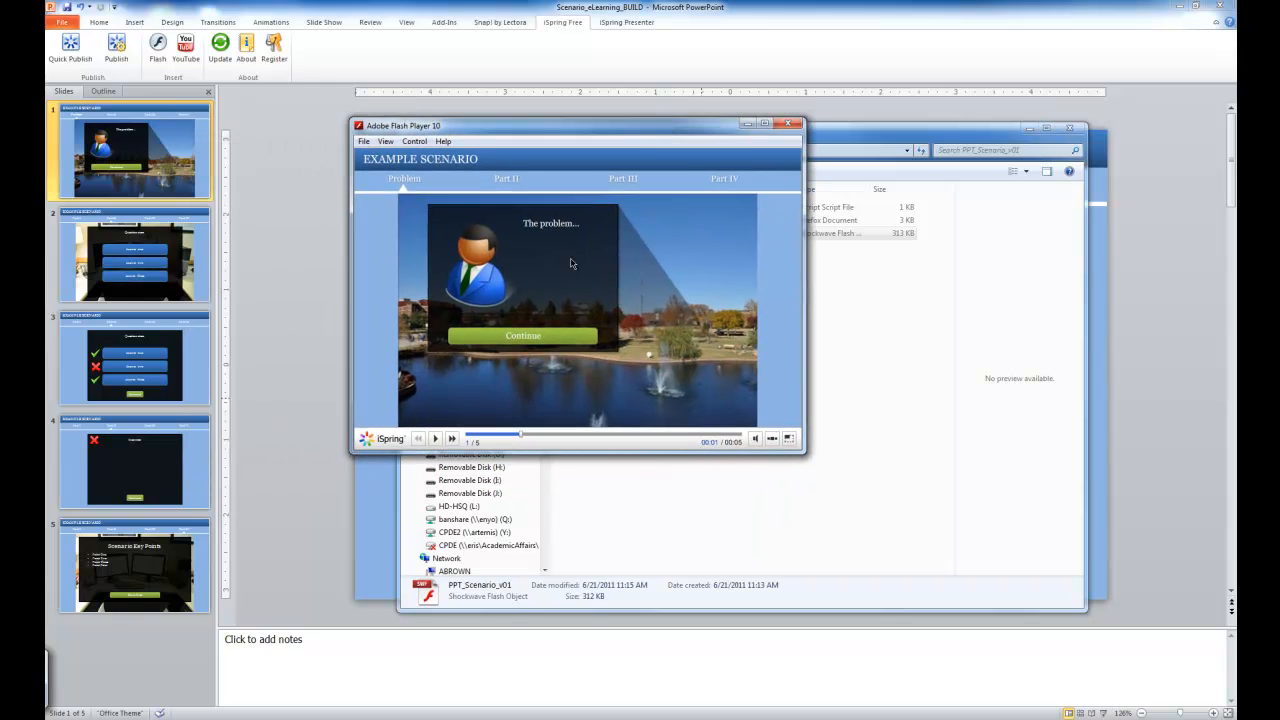
mouse_move(478, 350)
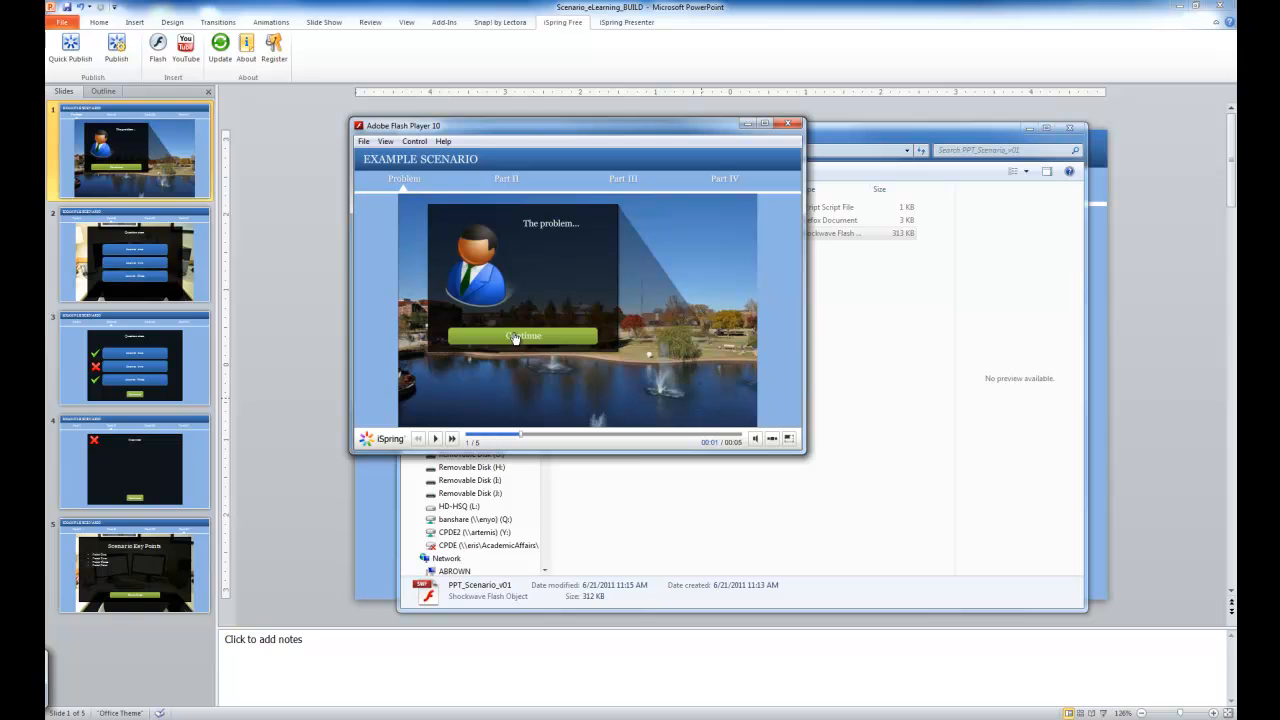
Step: Continue from the problem slide to the Part II question with its three answer choices
click(524, 336)
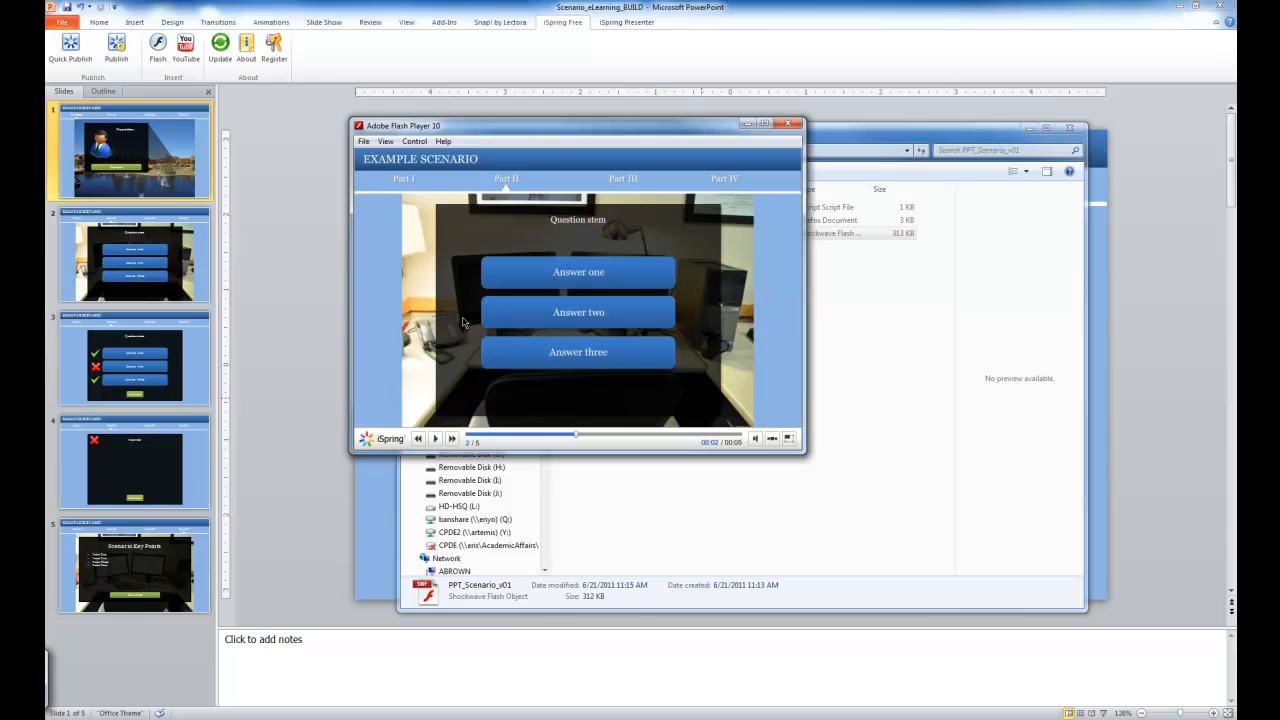
mouse_move(710, 328)
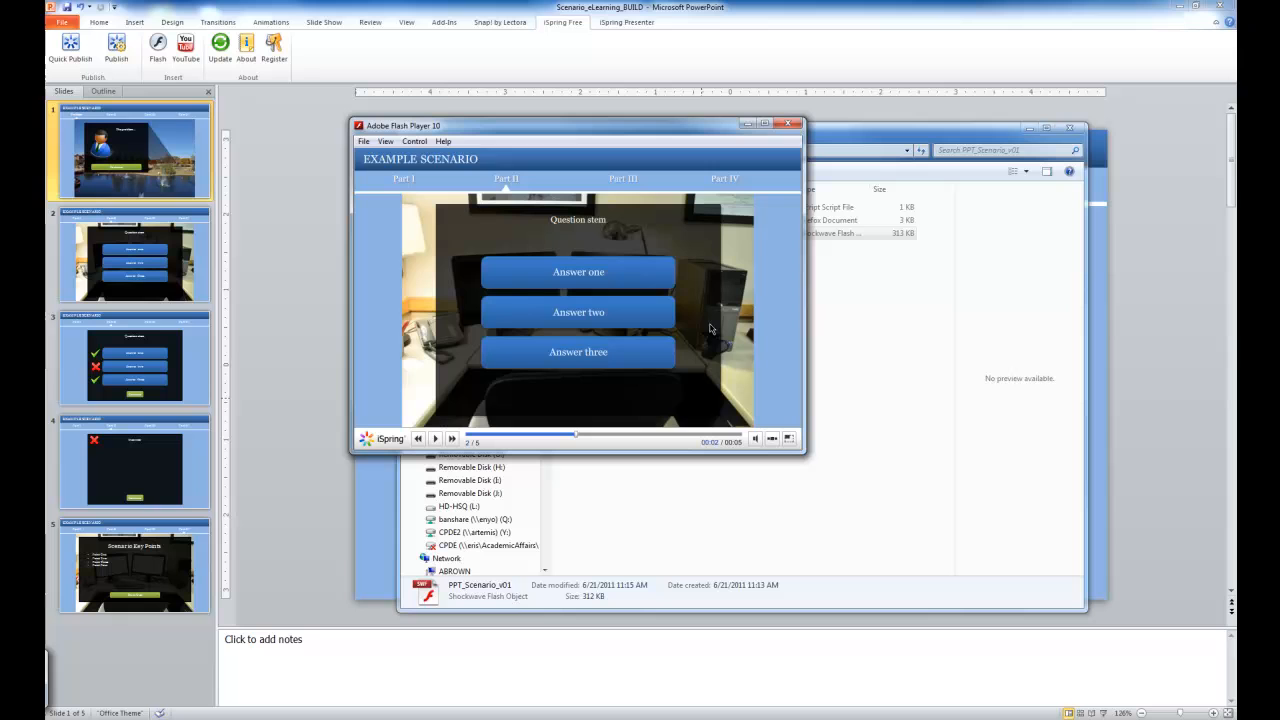
mouse_move(696, 322)
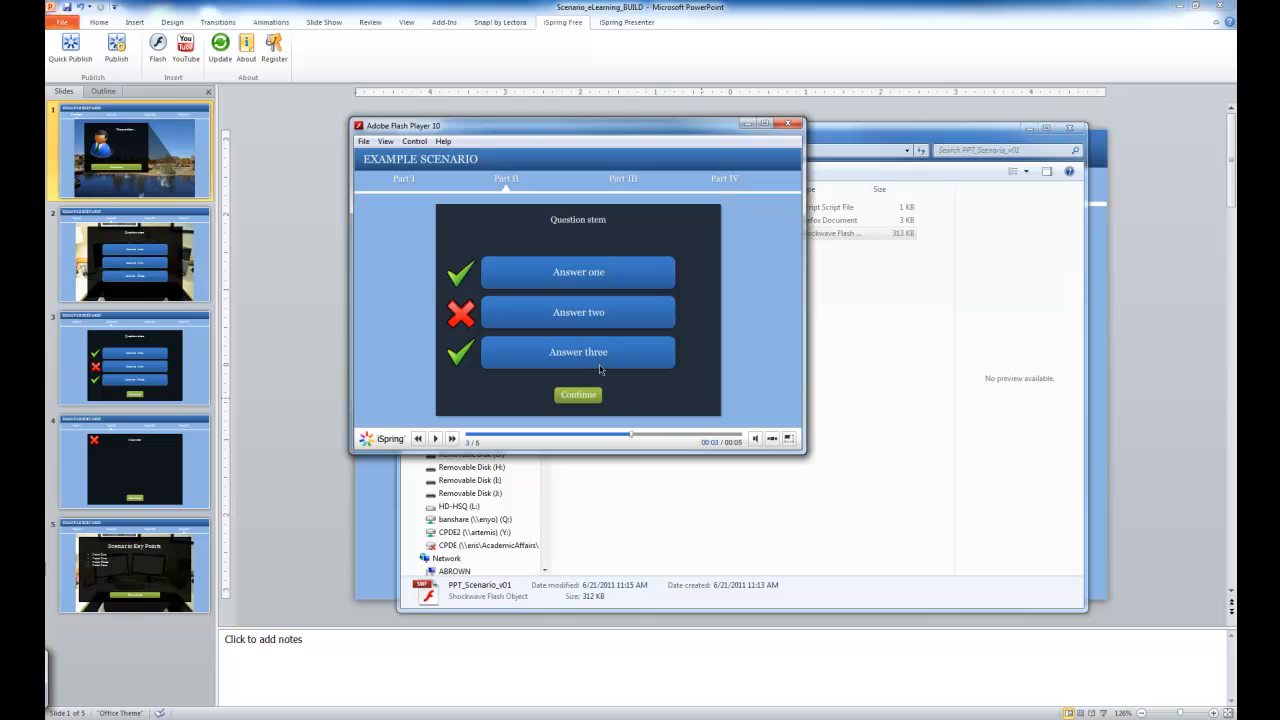
mouse_move(684, 312)
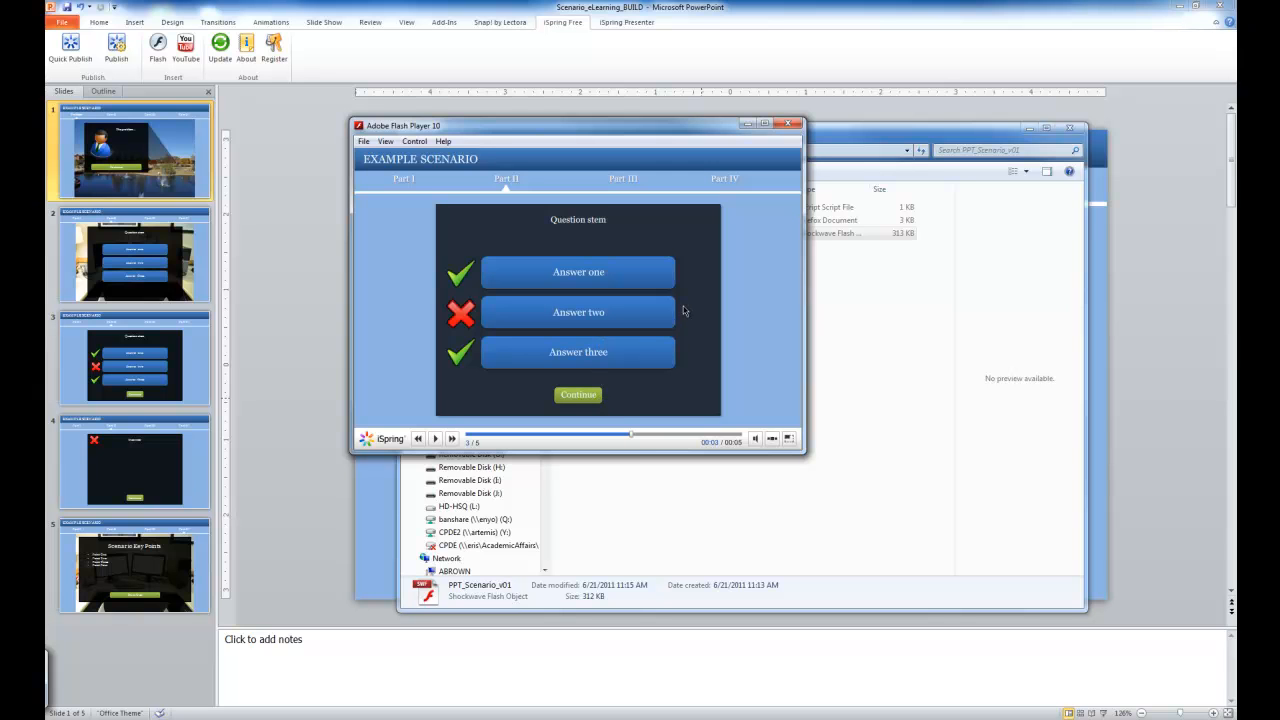